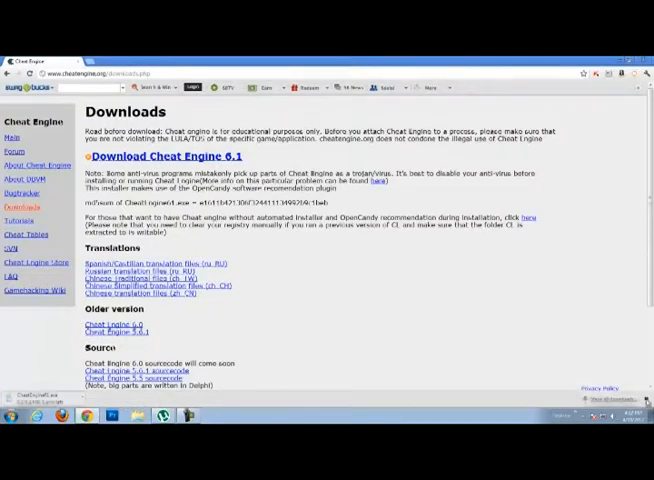
- Scroll the Cheat Engine downloads page to reach the Cheat Engine 6.1 download link
scroll("down", 3)
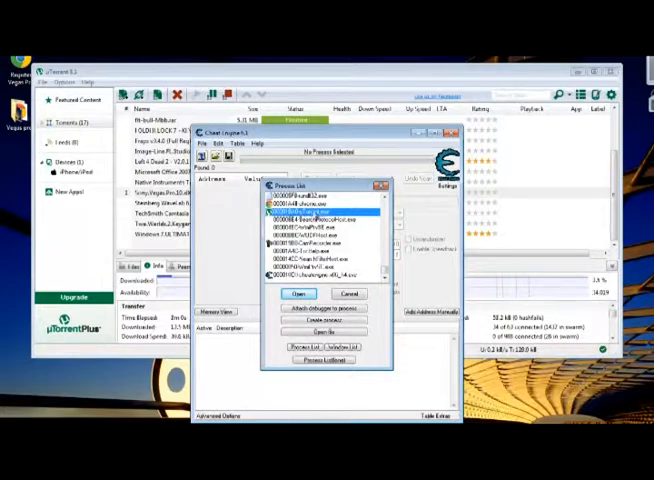
- Attach Cheat Engine to the uTorrent.exe process from the process list
left_click(294, 294)
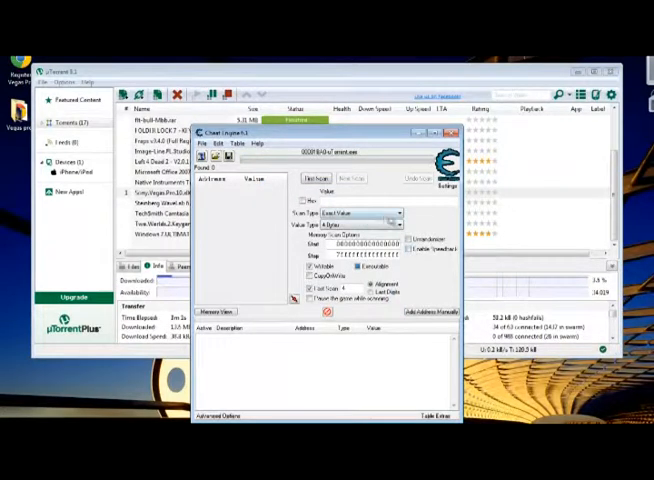